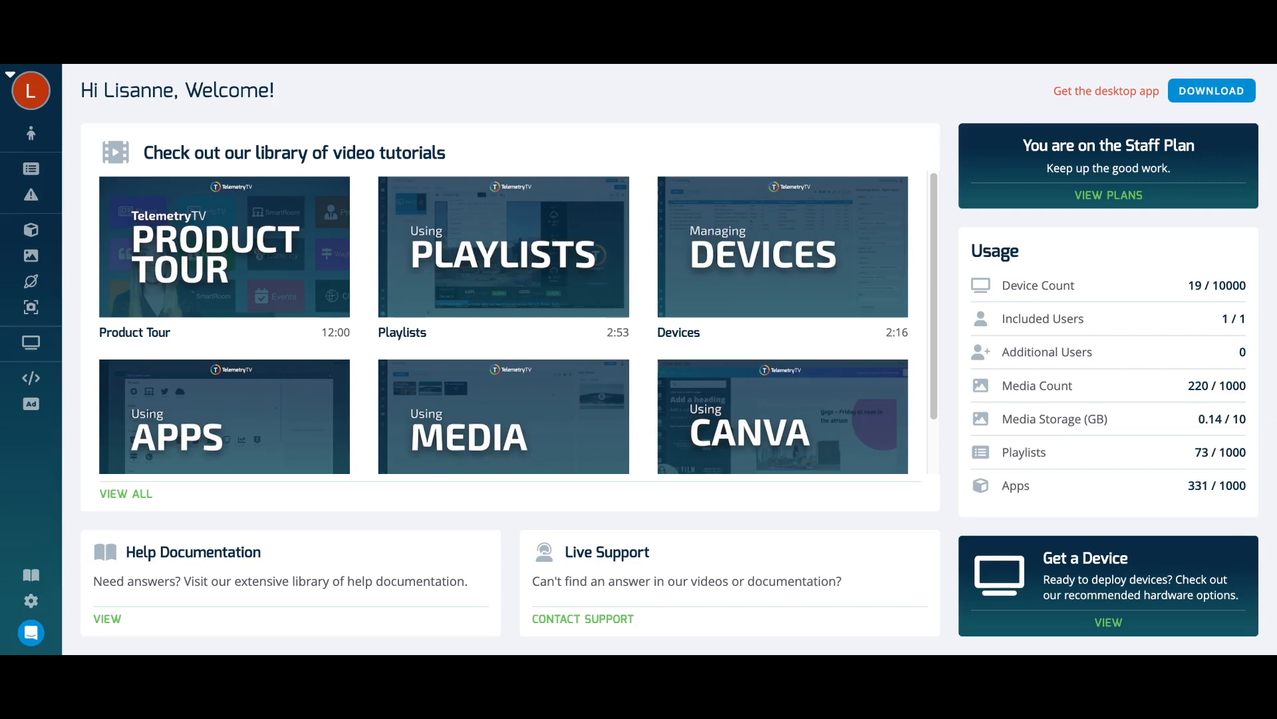
{"action": "mouse_move", "coordinate": [31, 343]}
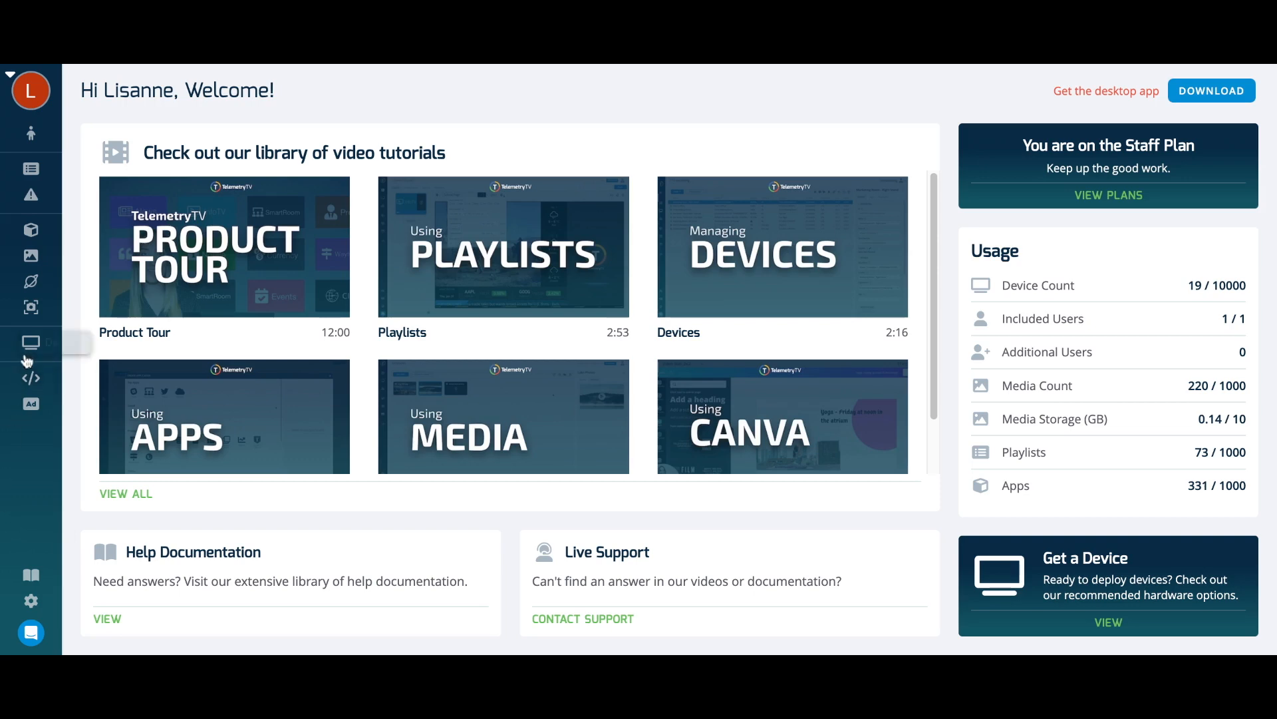
{"action": "left_click", "coordinate": [31, 344]}
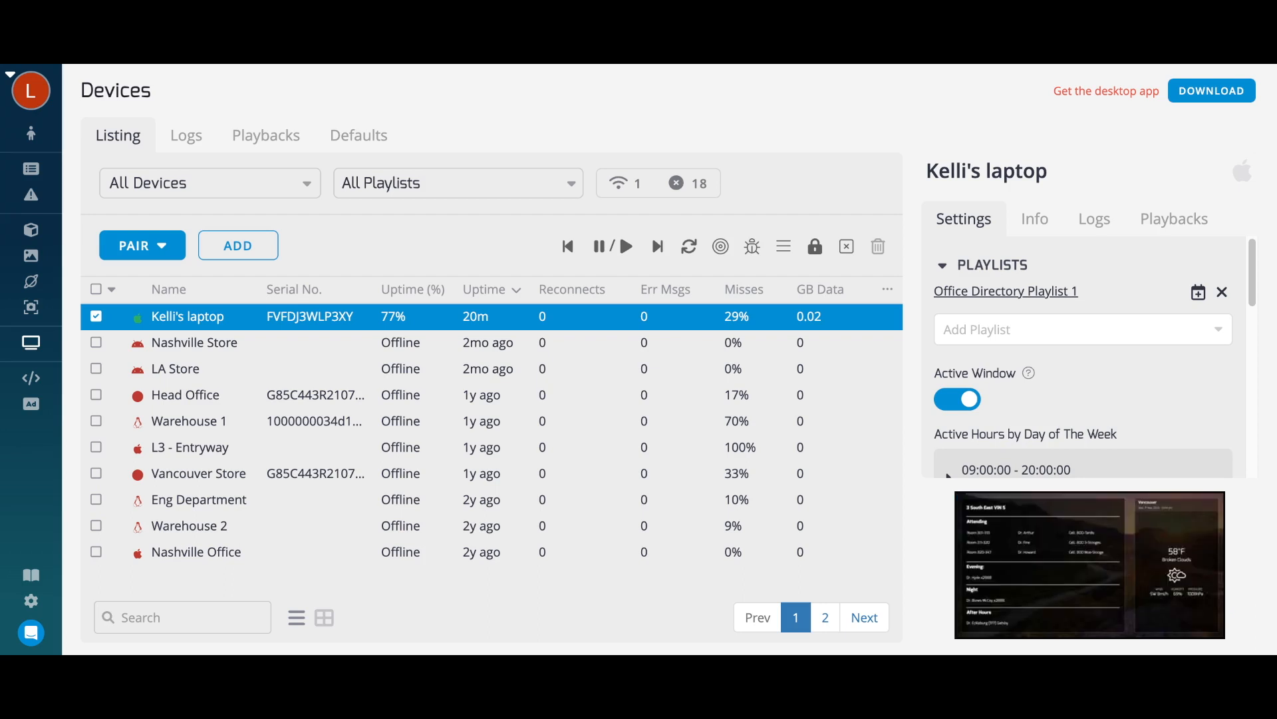
{"action": "mouse_move", "coordinate": [617, 186]}
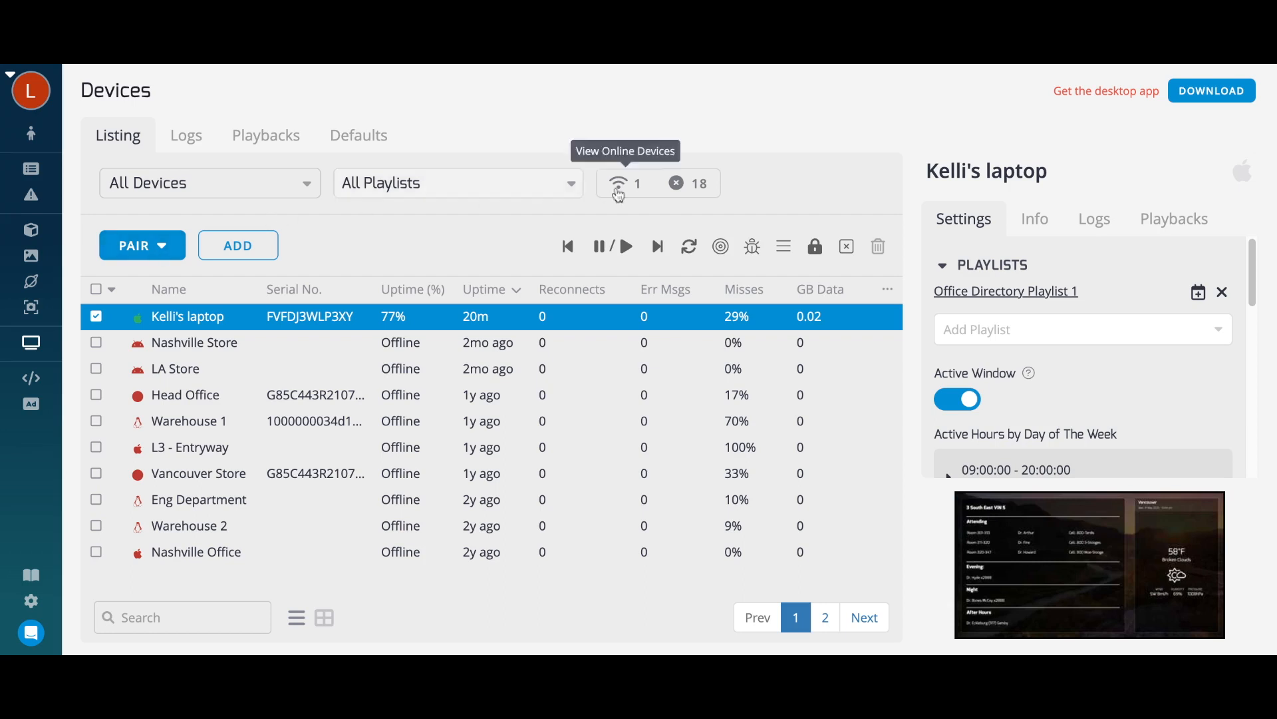
{"action": "mouse_move", "coordinate": [911, 228]}
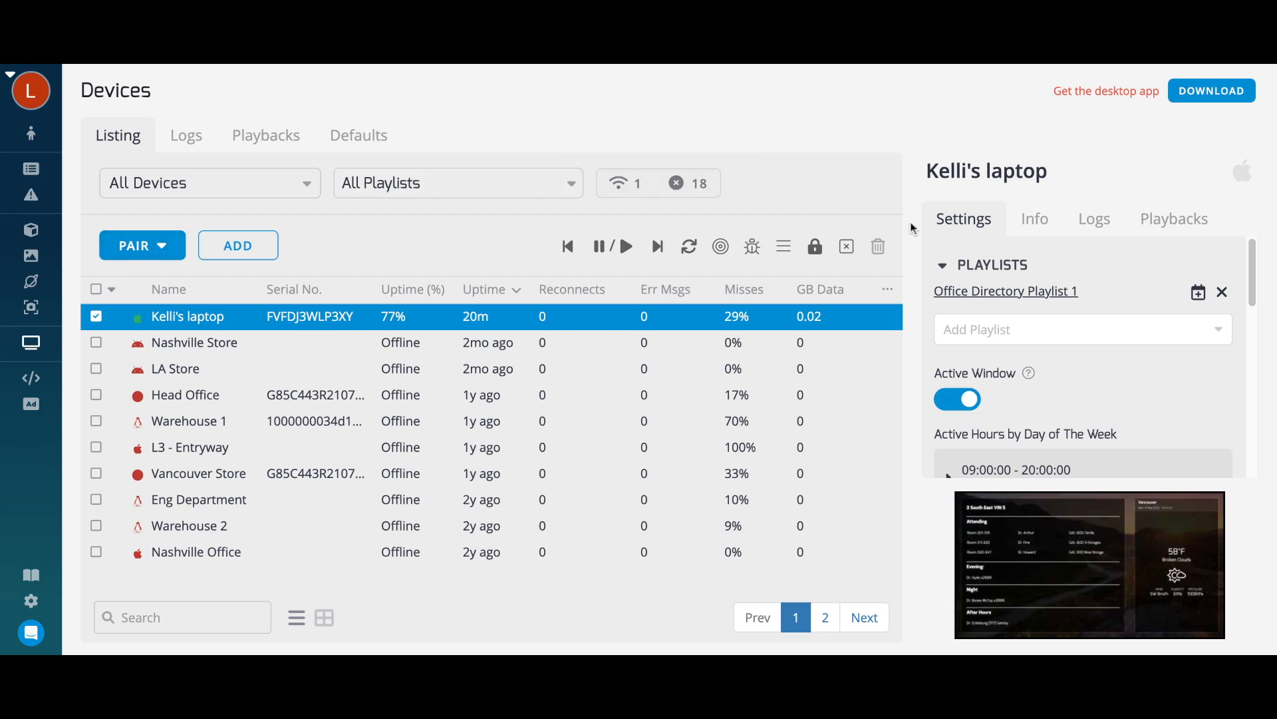
{"action": "mouse_move", "coordinate": [1163, 282]}
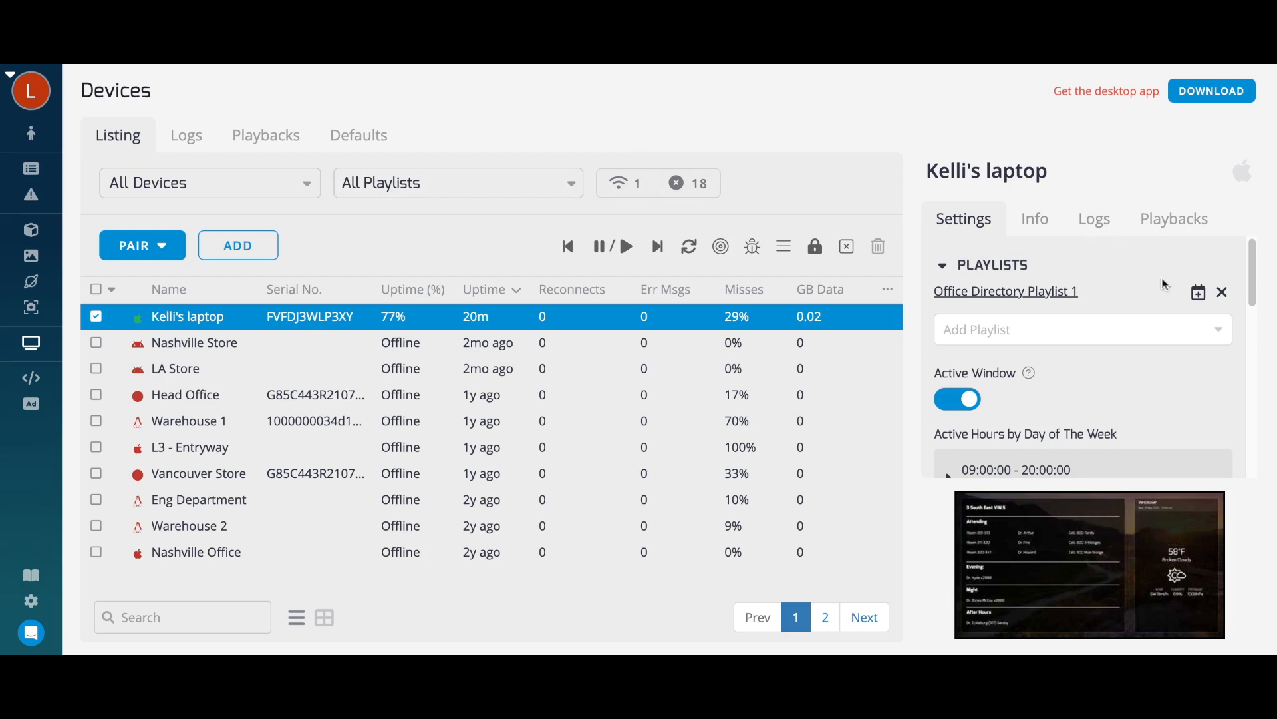
{"action": "left_click", "coordinate": [1083, 330]}
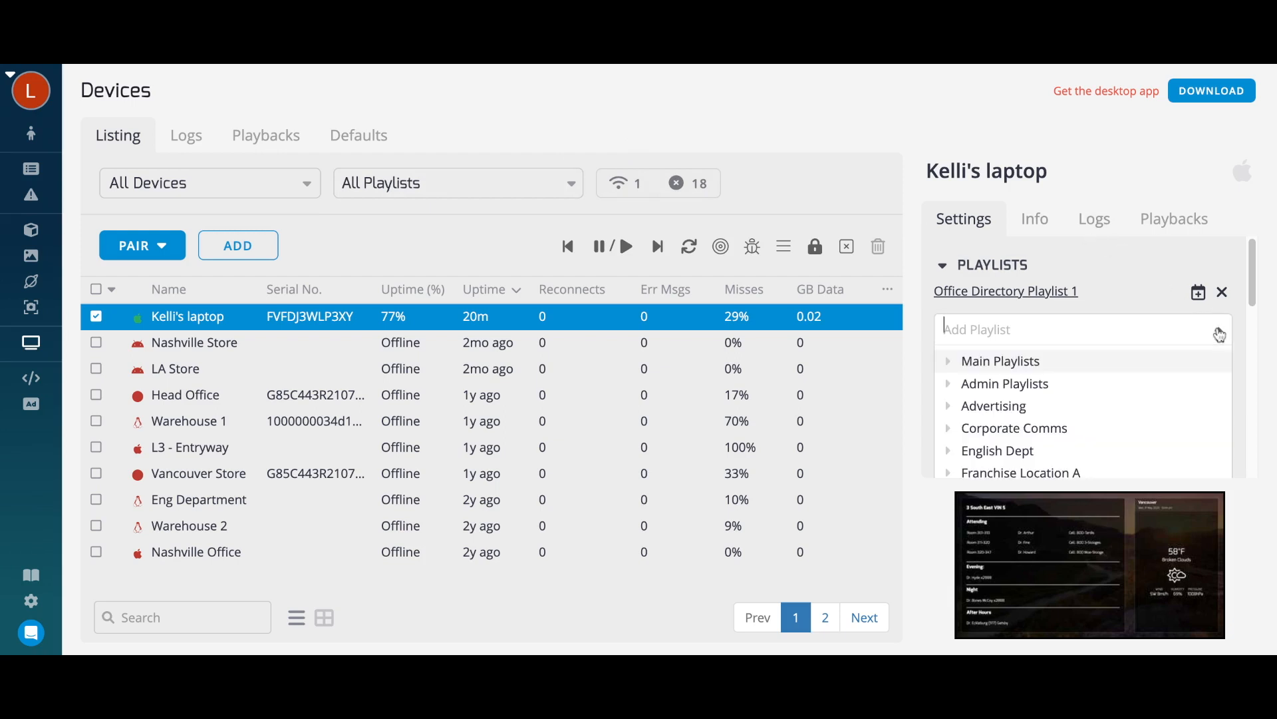
{"action": "scroll", "scroll_direction": "down", "scroll_amount": 3}
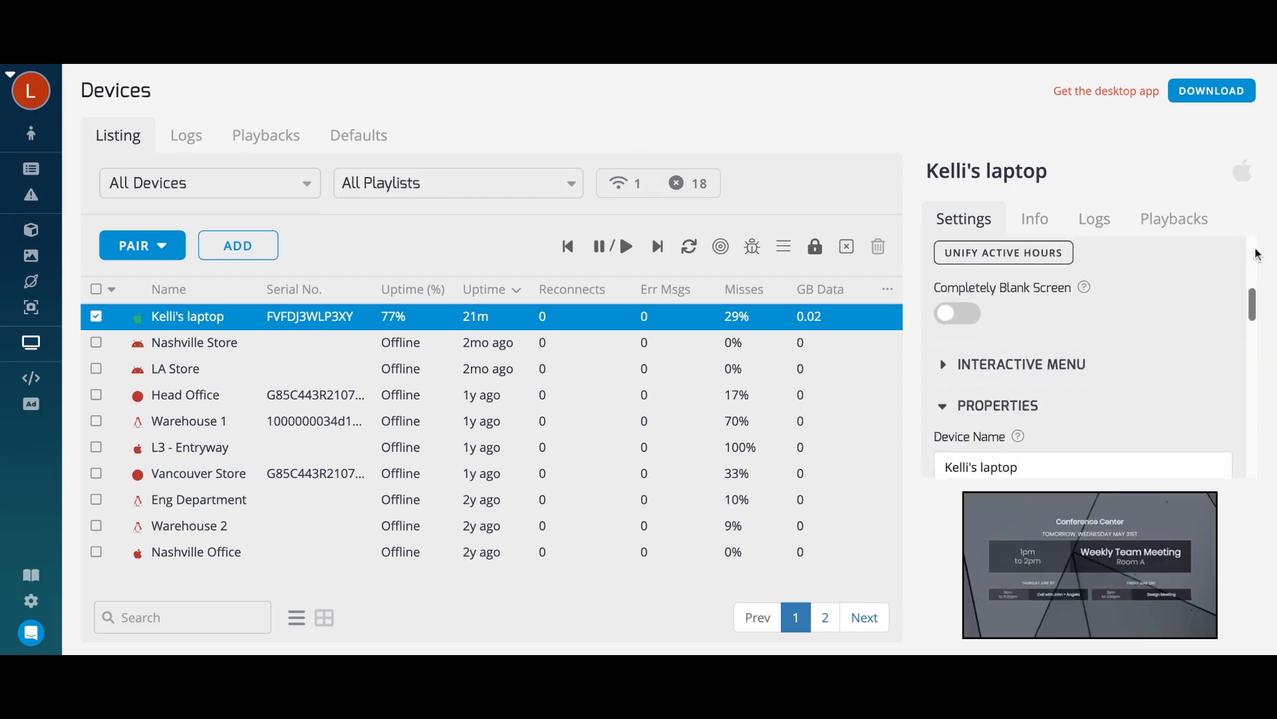
{"action": "scroll", "scroll_direction": "down", "scroll_amount": 3}
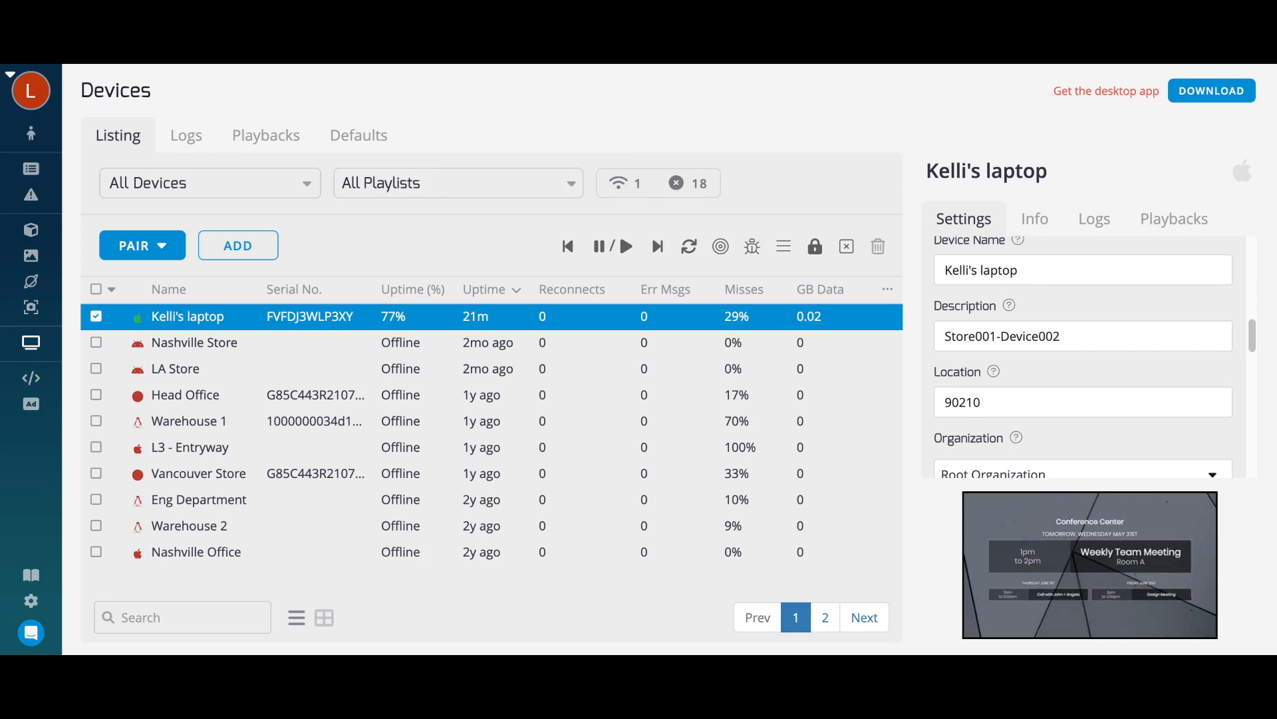
{"action": "scroll", "scroll_direction": "down", "scroll_amount": 3}
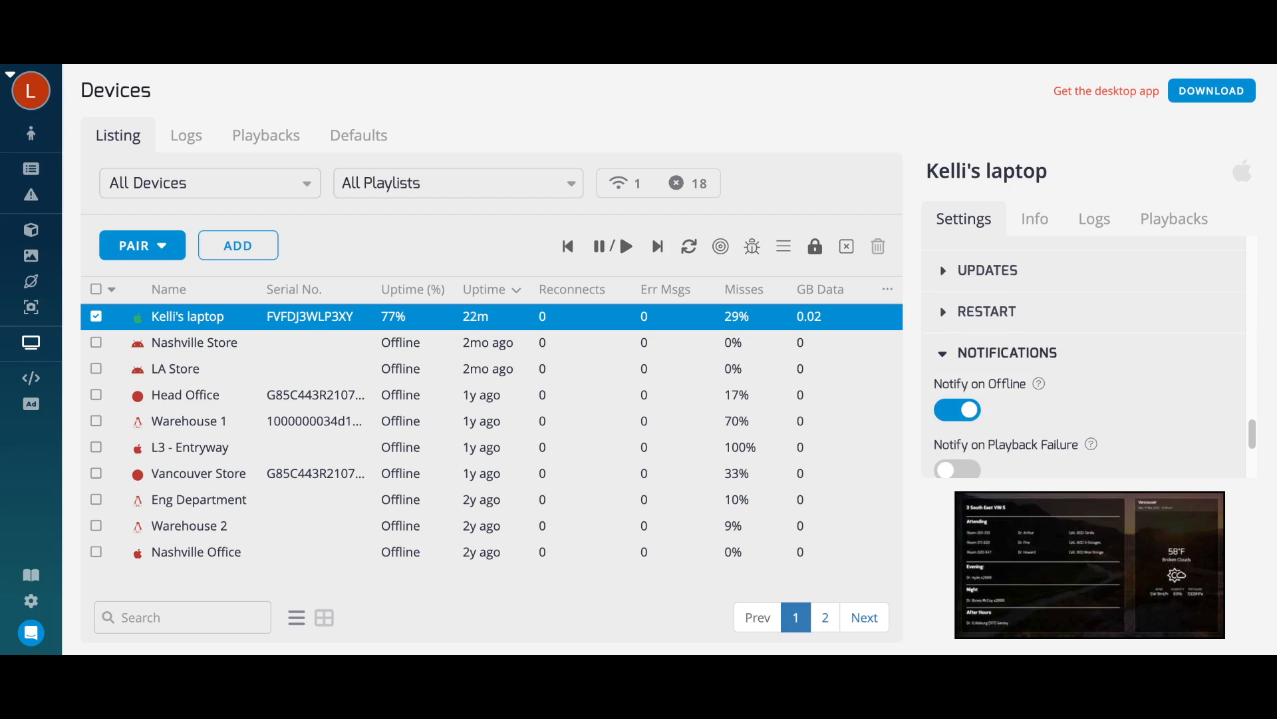
{"action": "mouse_move", "coordinate": [944, 287]}
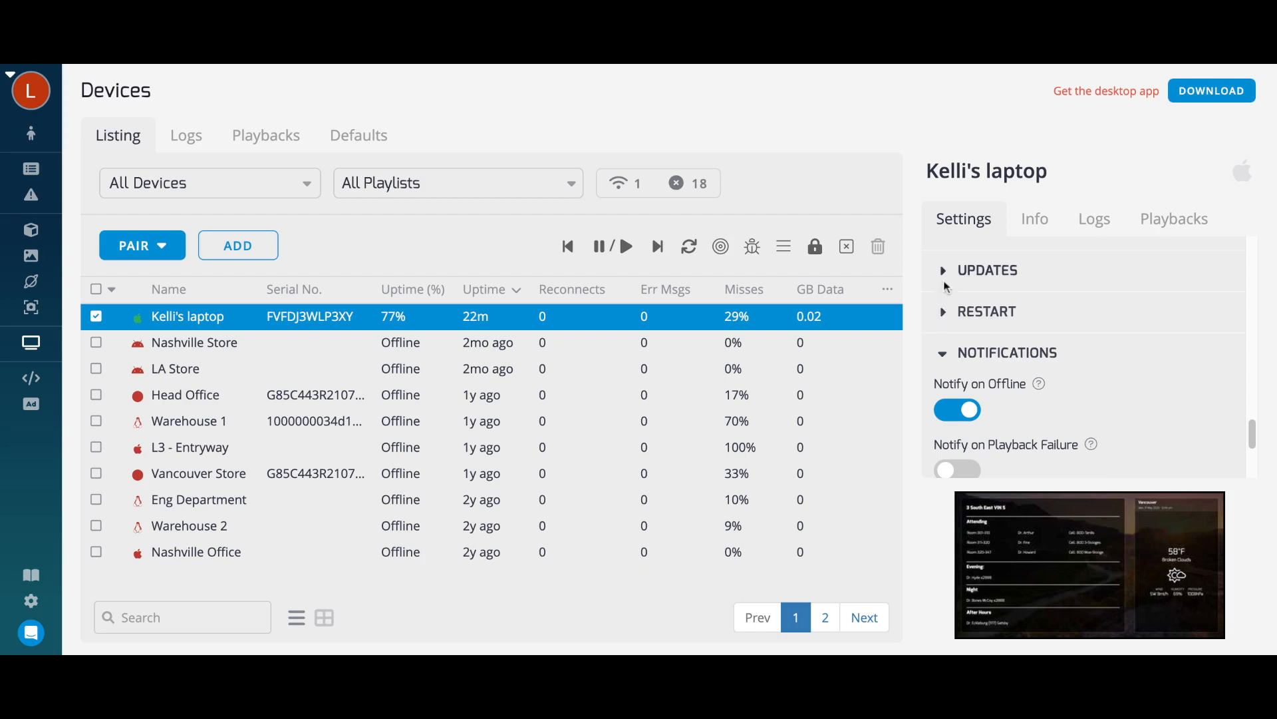
{"action": "scroll", "scroll_direction": "down", "scroll_amount": 3}
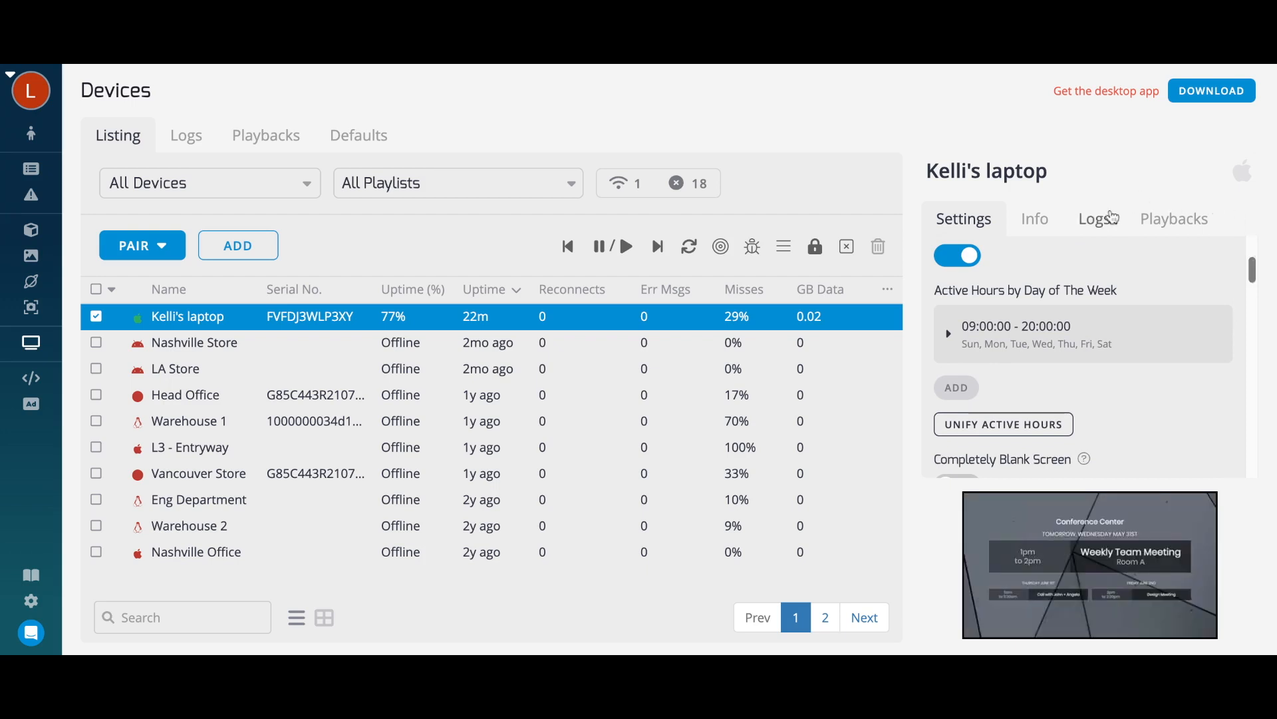
{"action": "left_click", "coordinate": [1091, 218]}
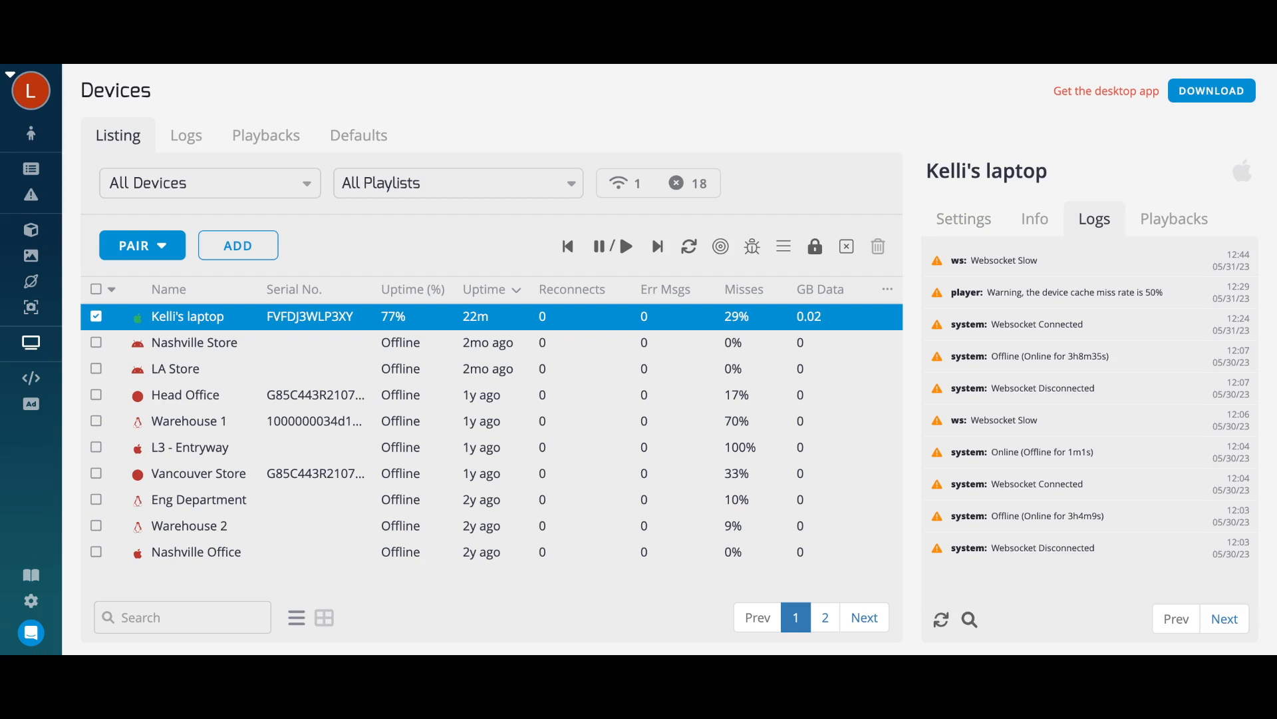
{"action": "mouse_move", "coordinate": [1158, 212]}
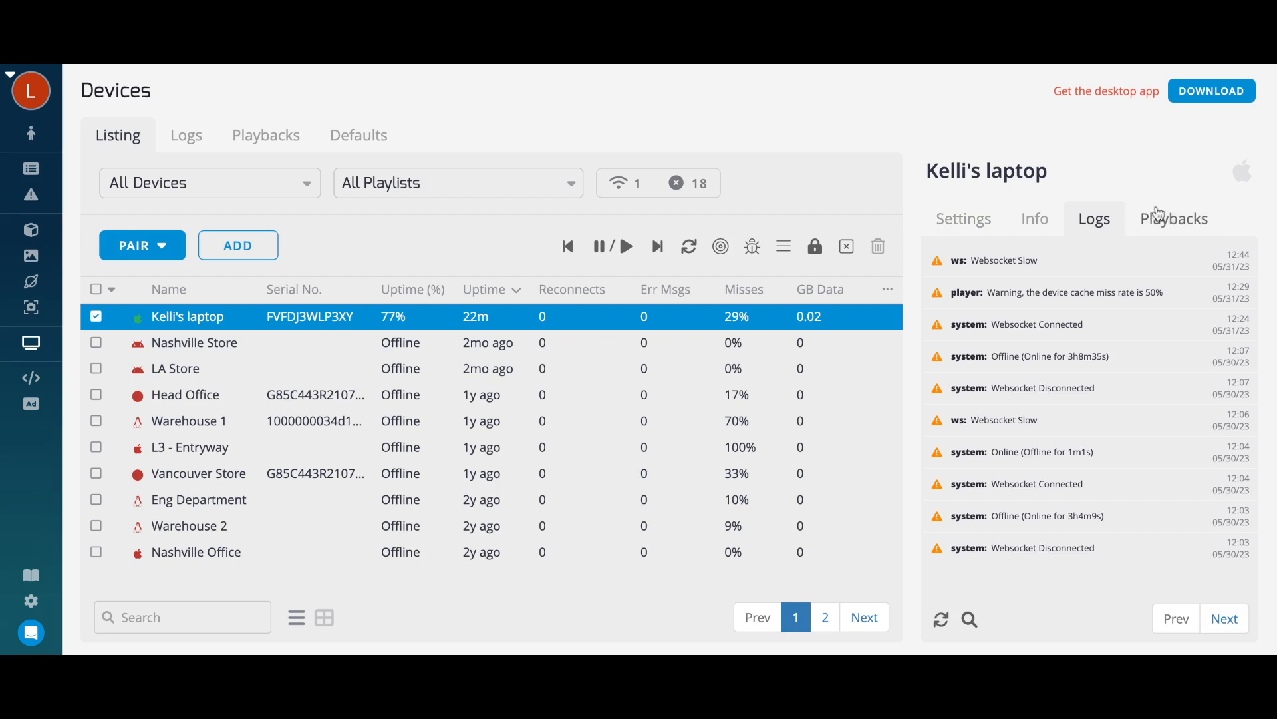
{"action": "left_click", "coordinate": [1174, 218]}
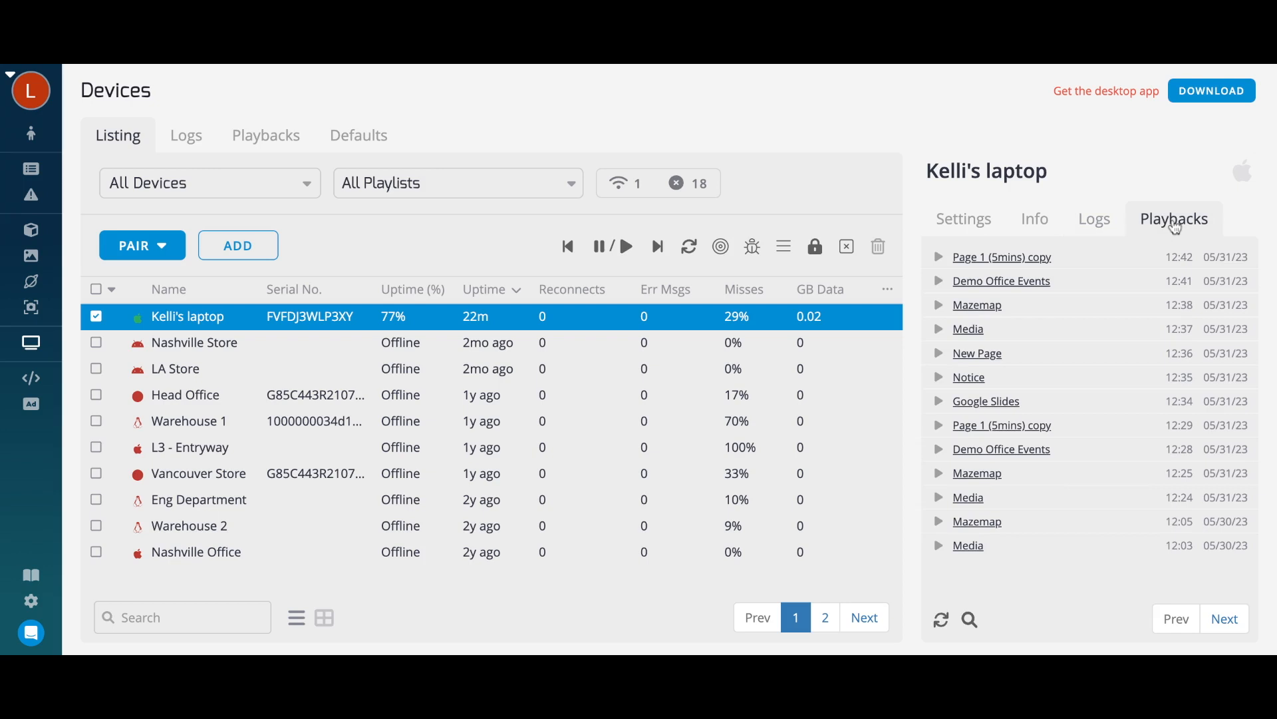
{"action": "mouse_move", "coordinate": [1174, 227]}
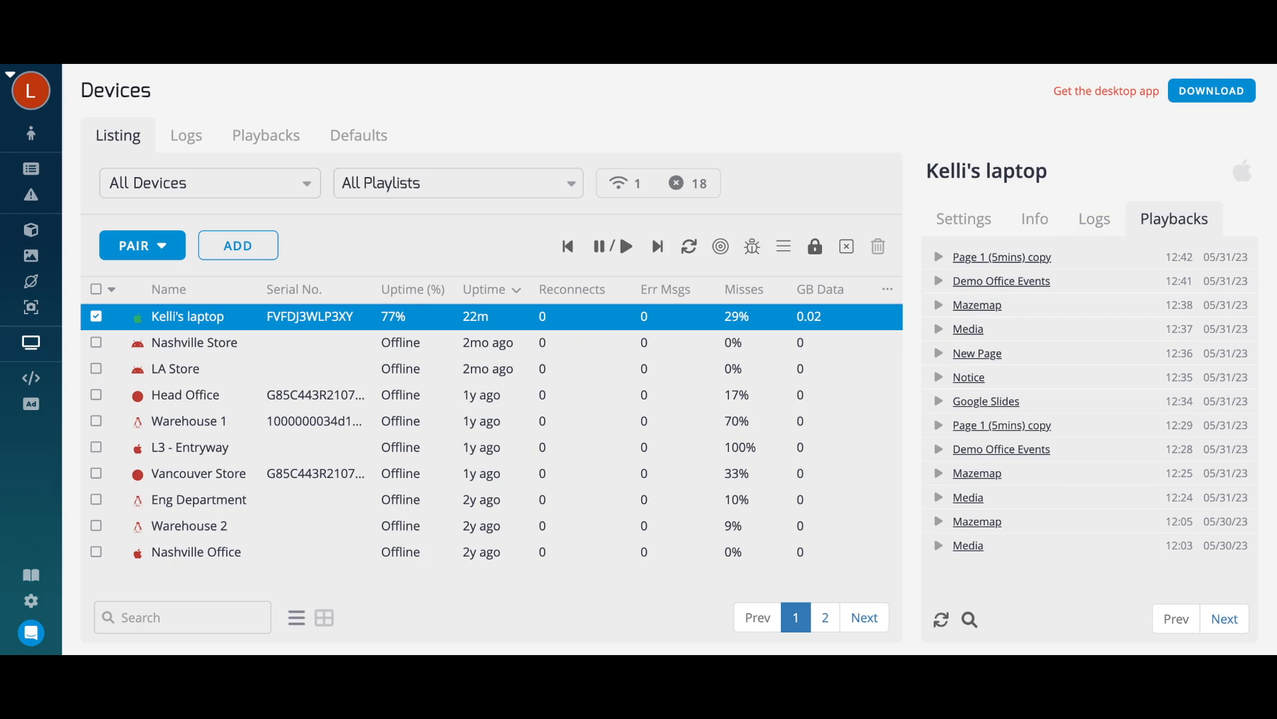
{"action": "mouse_move", "coordinate": [914, 267]}
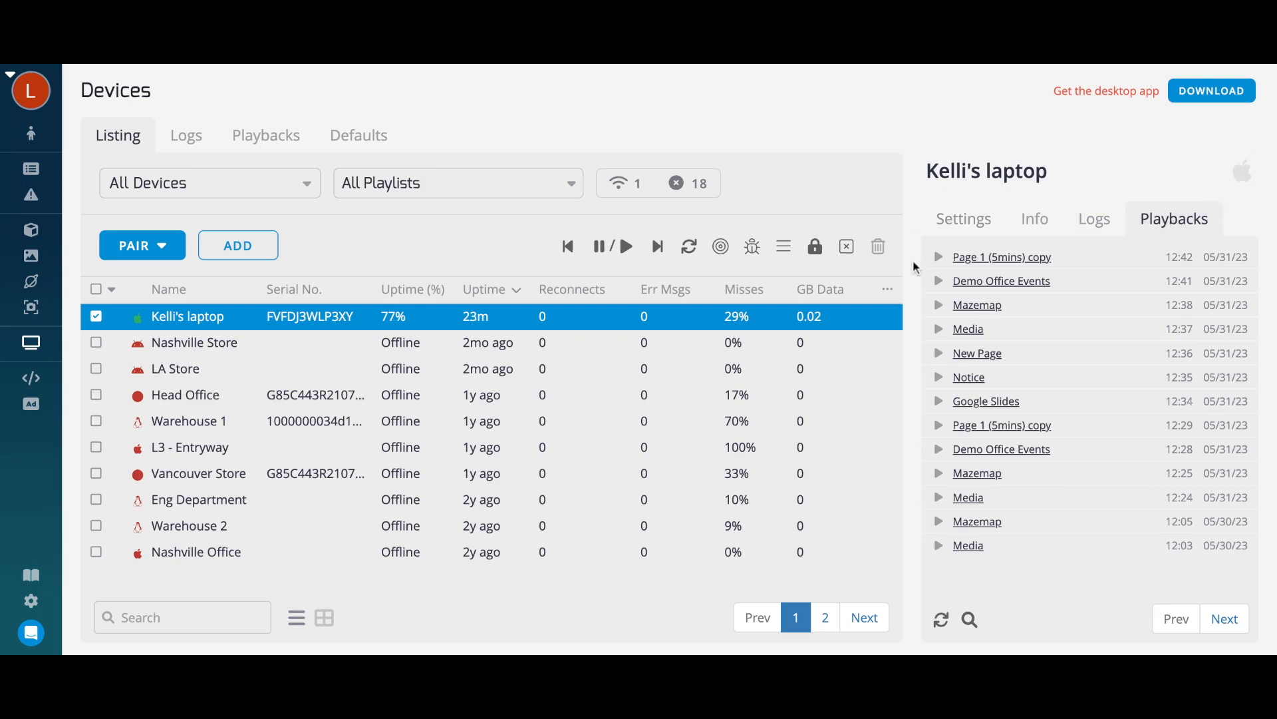
{"action": "mouse_move", "coordinate": [910, 285]}
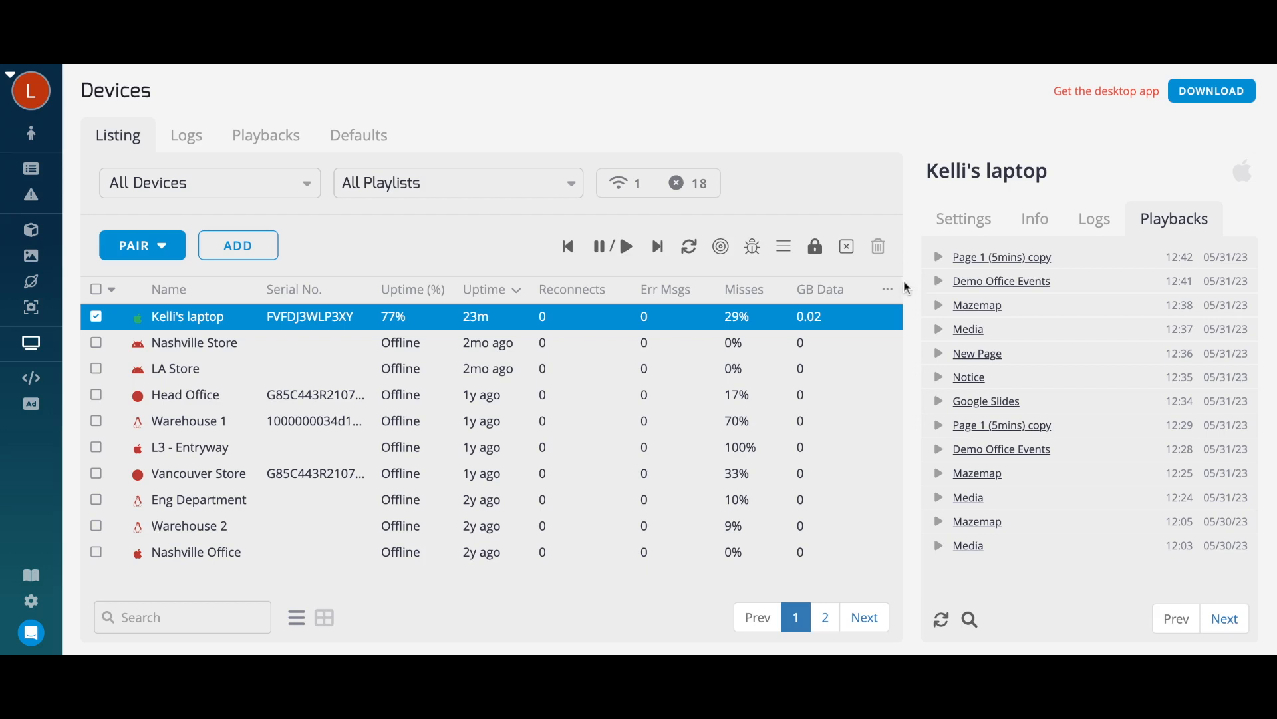
{"action": "left_click", "coordinate": [887, 288]}
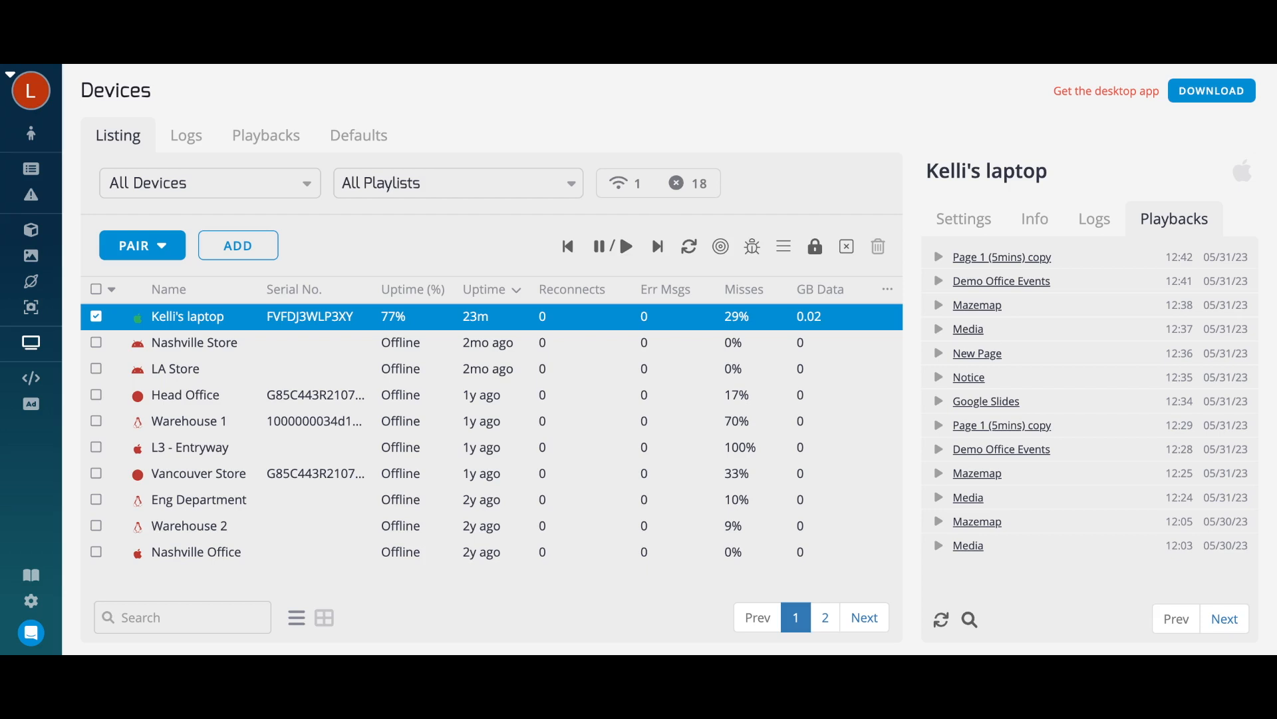
{"action": "mouse_move", "coordinate": [605, 269]}
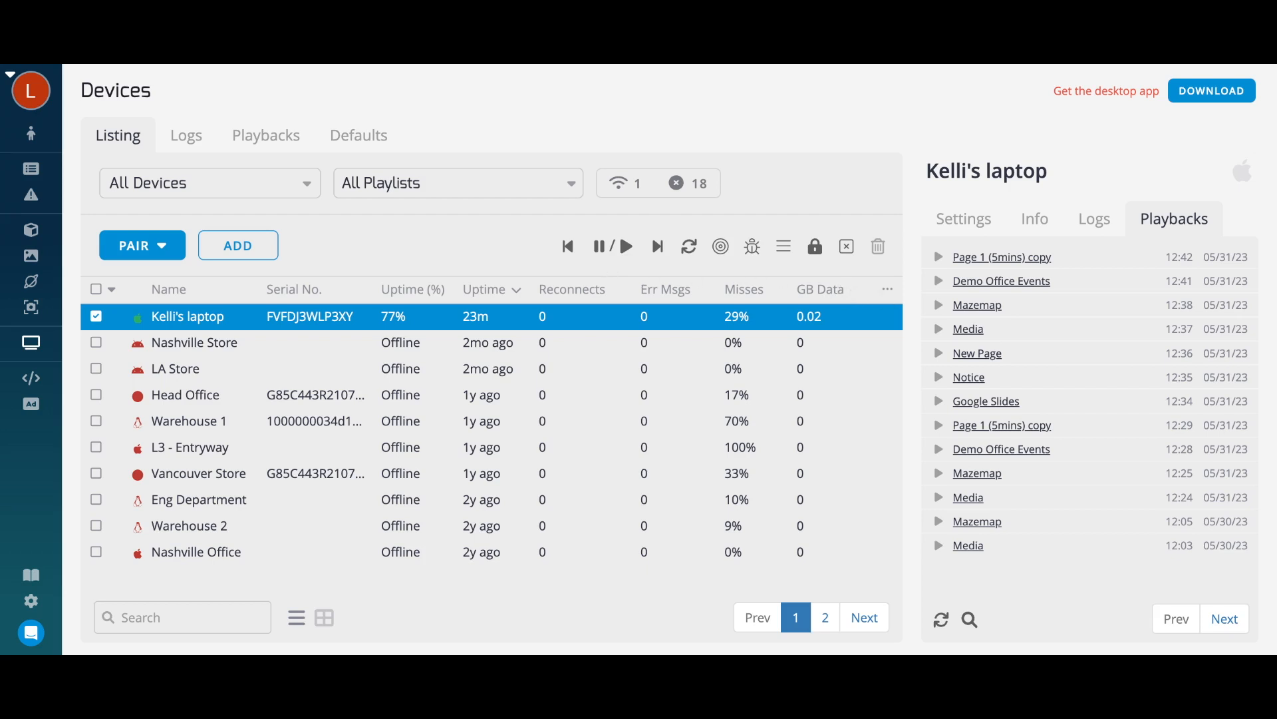
{"action": "mouse_move", "coordinate": [688, 261]}
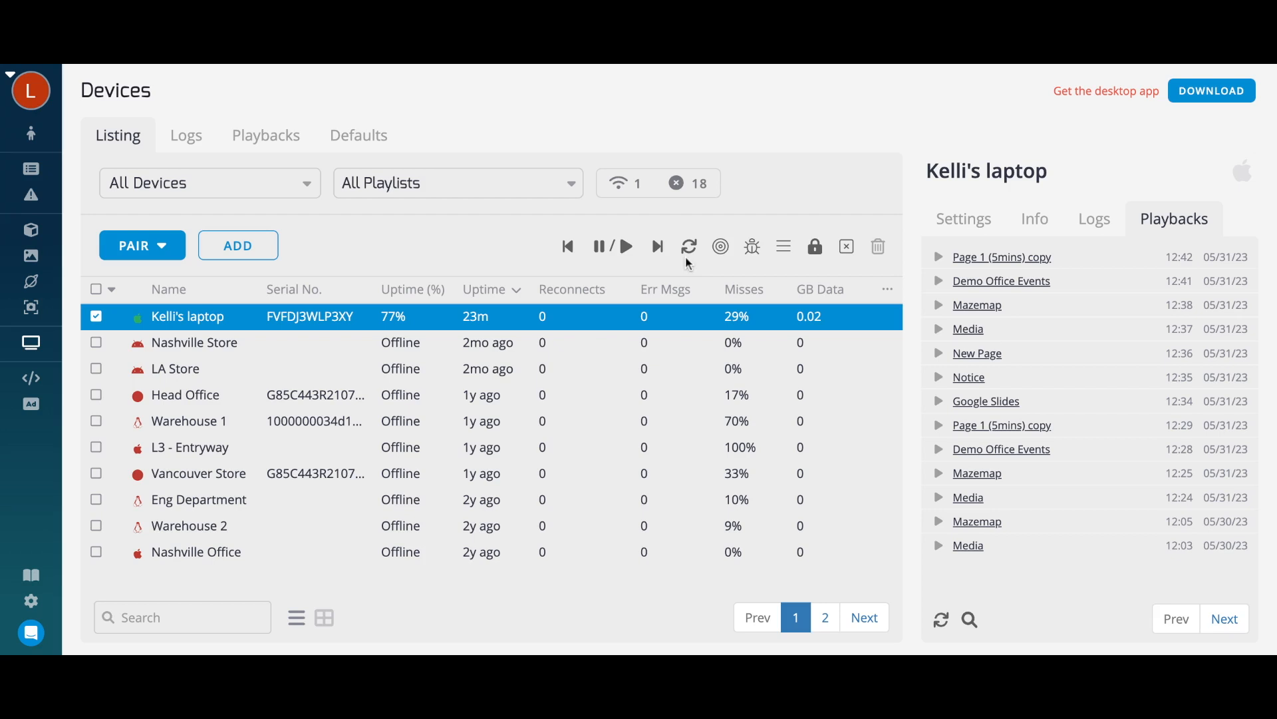
{"action": "mouse_move", "coordinate": [724, 263]}
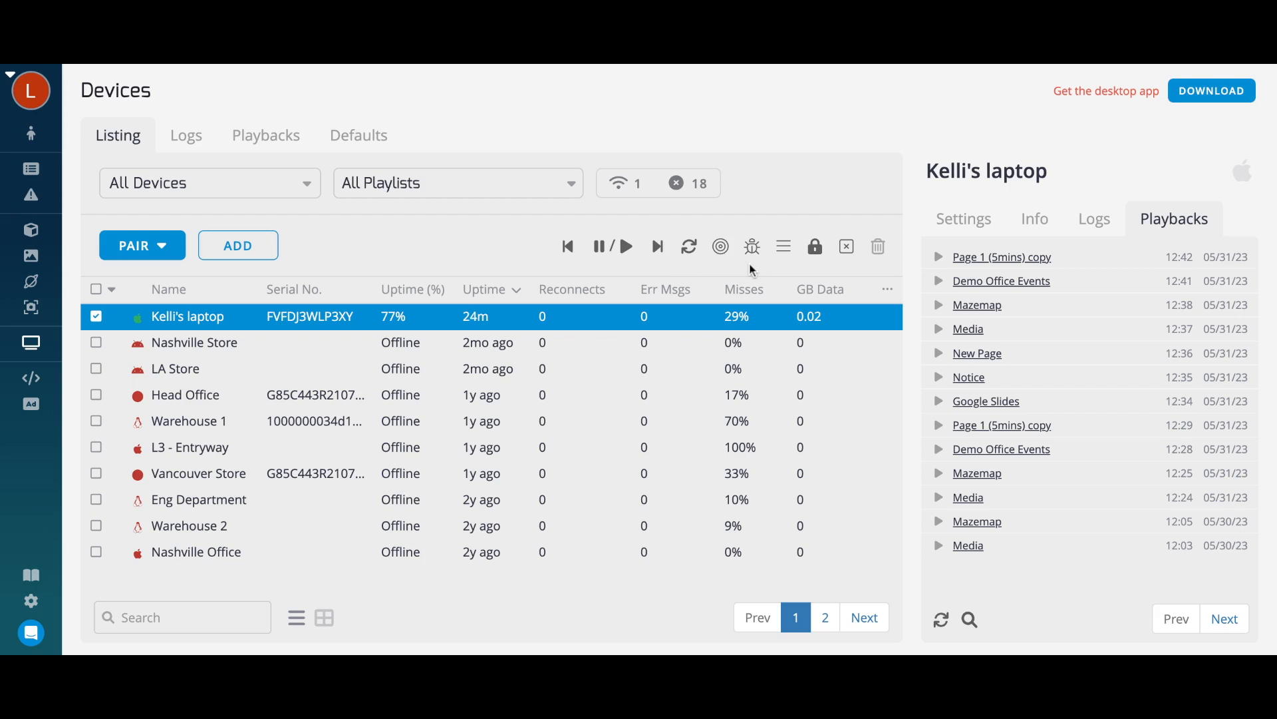
{"action": "mouse_move", "coordinate": [869, 272]}
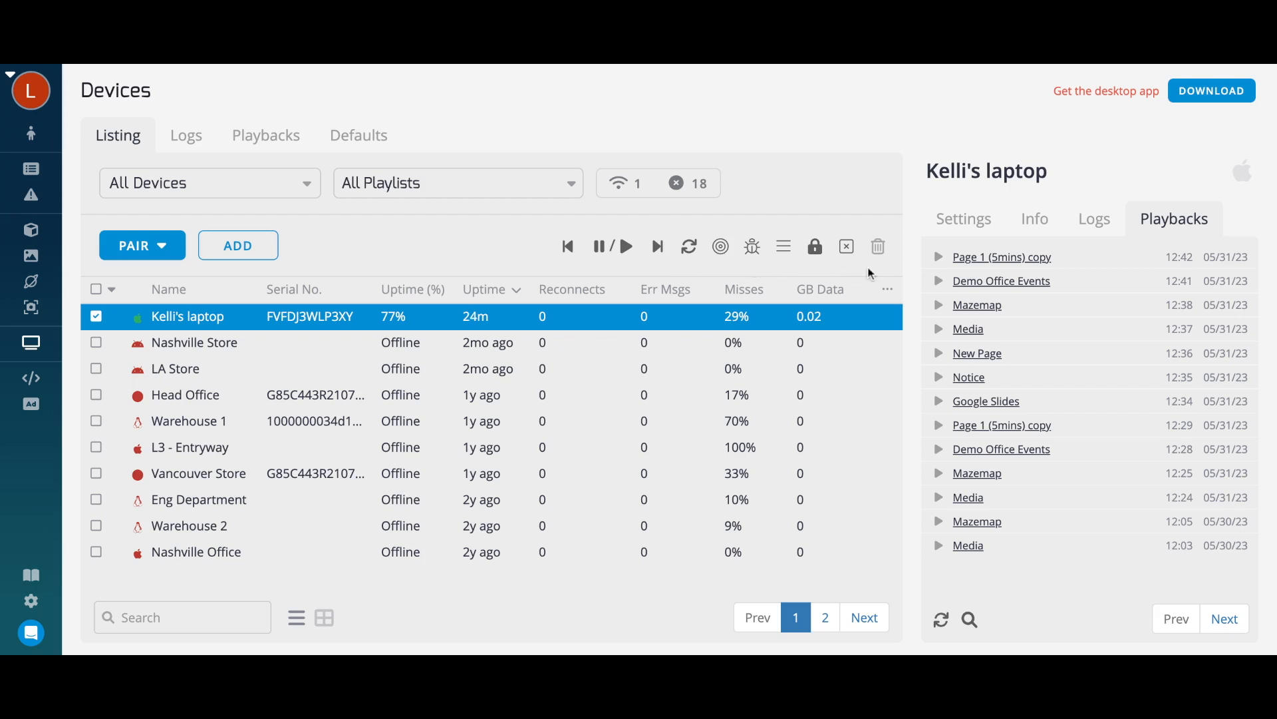
{"action": "mouse_move", "coordinate": [449, 141]}
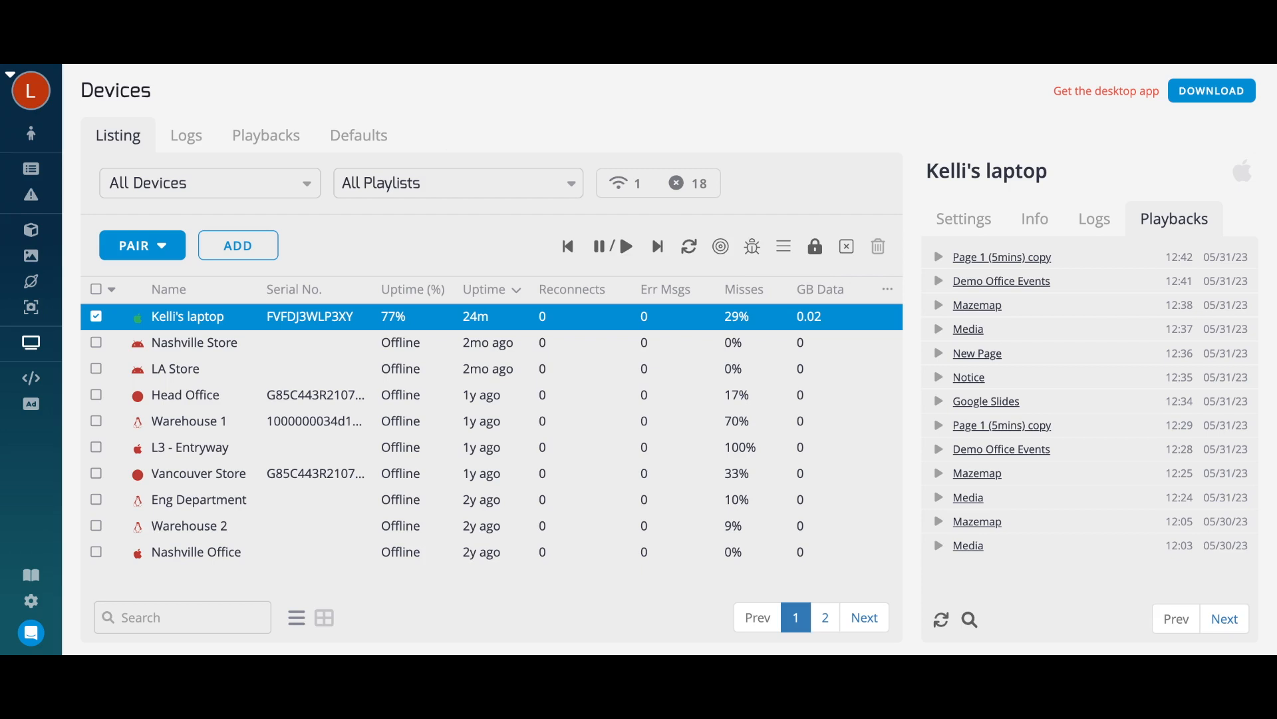
{"action": "mouse_move", "coordinate": [192, 139]}
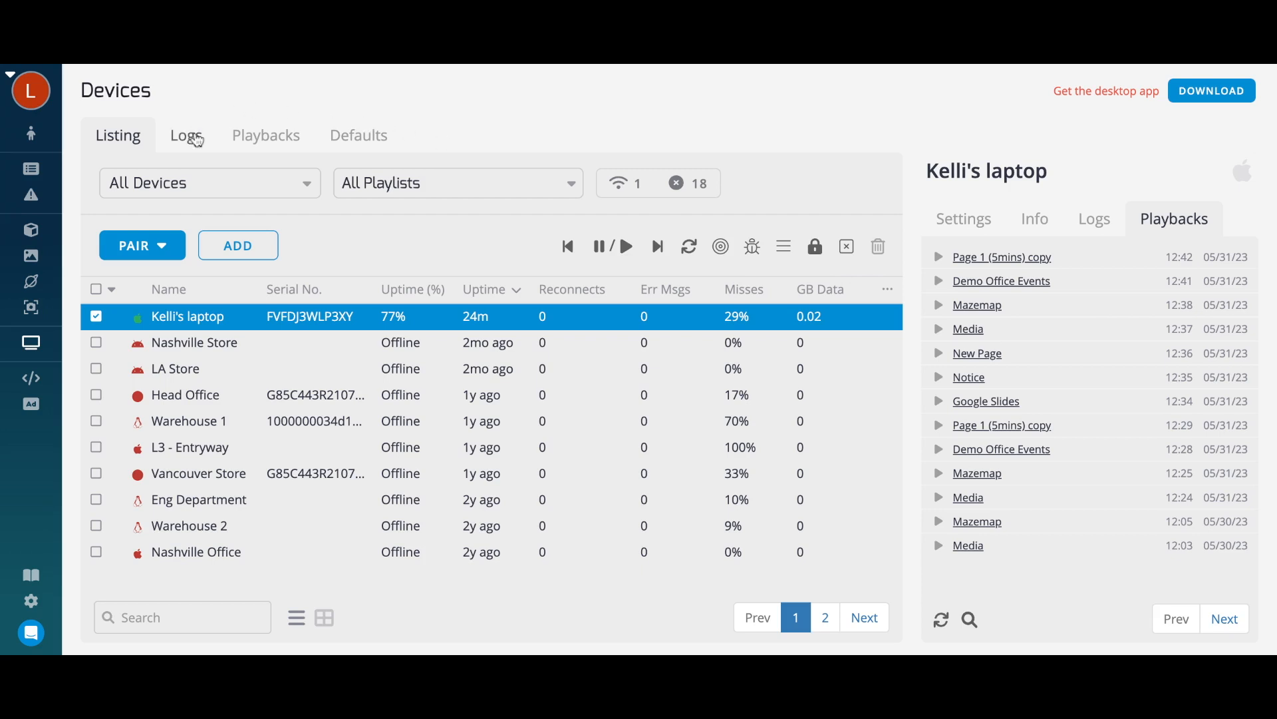
Review account-wide Logs and Playbacks, then show the Defaults settings for all devices.
{"action": "left_click", "coordinate": [185, 135]}
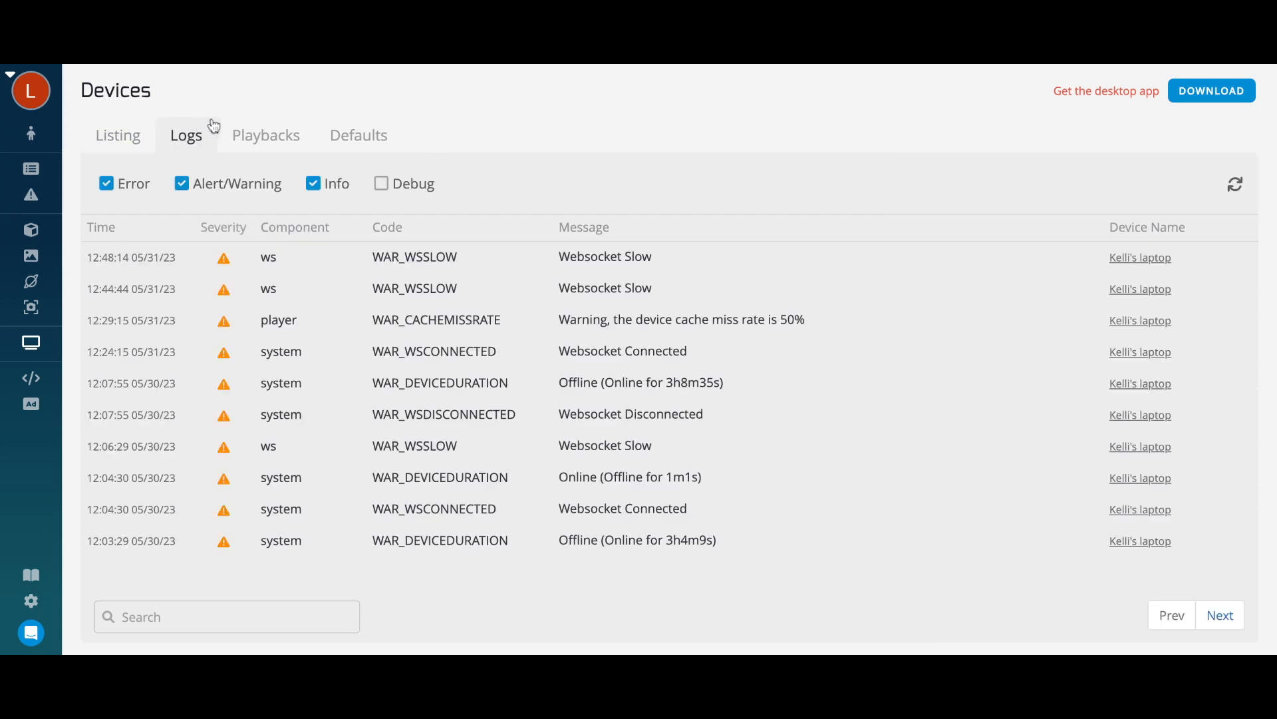
{"action": "mouse_move", "coordinate": [264, 140]}
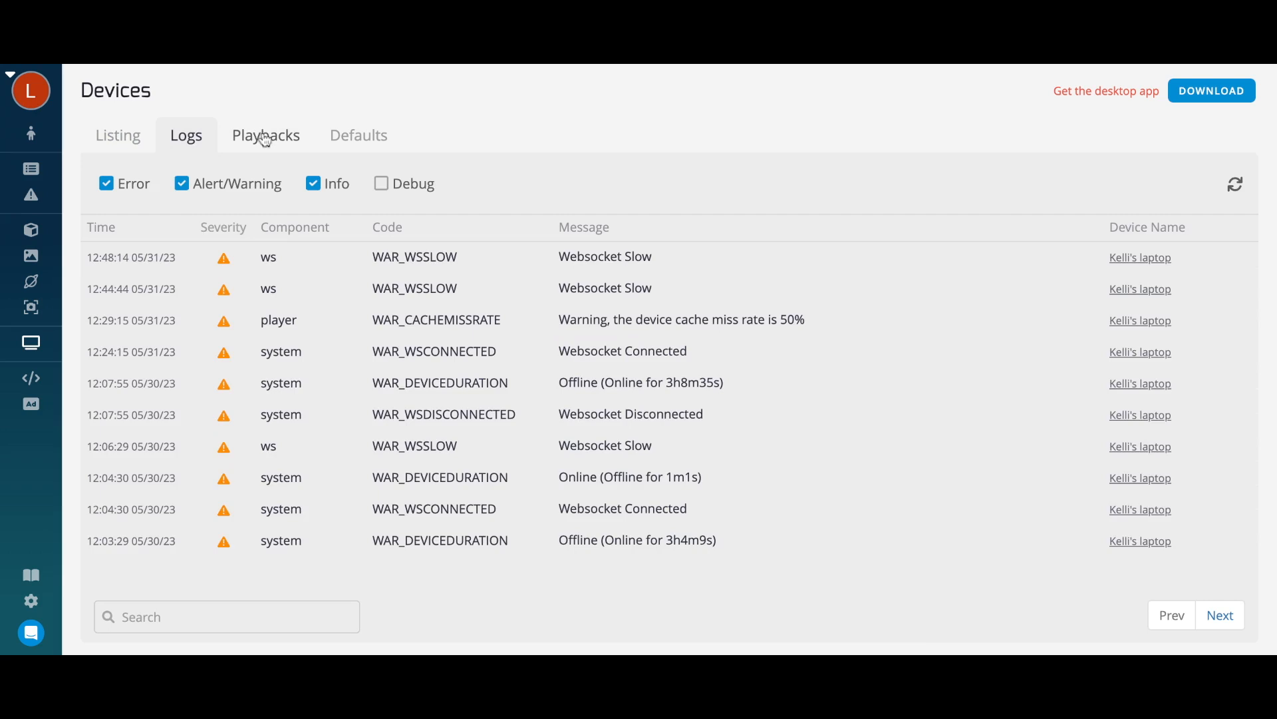
{"action": "left_click", "coordinate": [264, 136]}
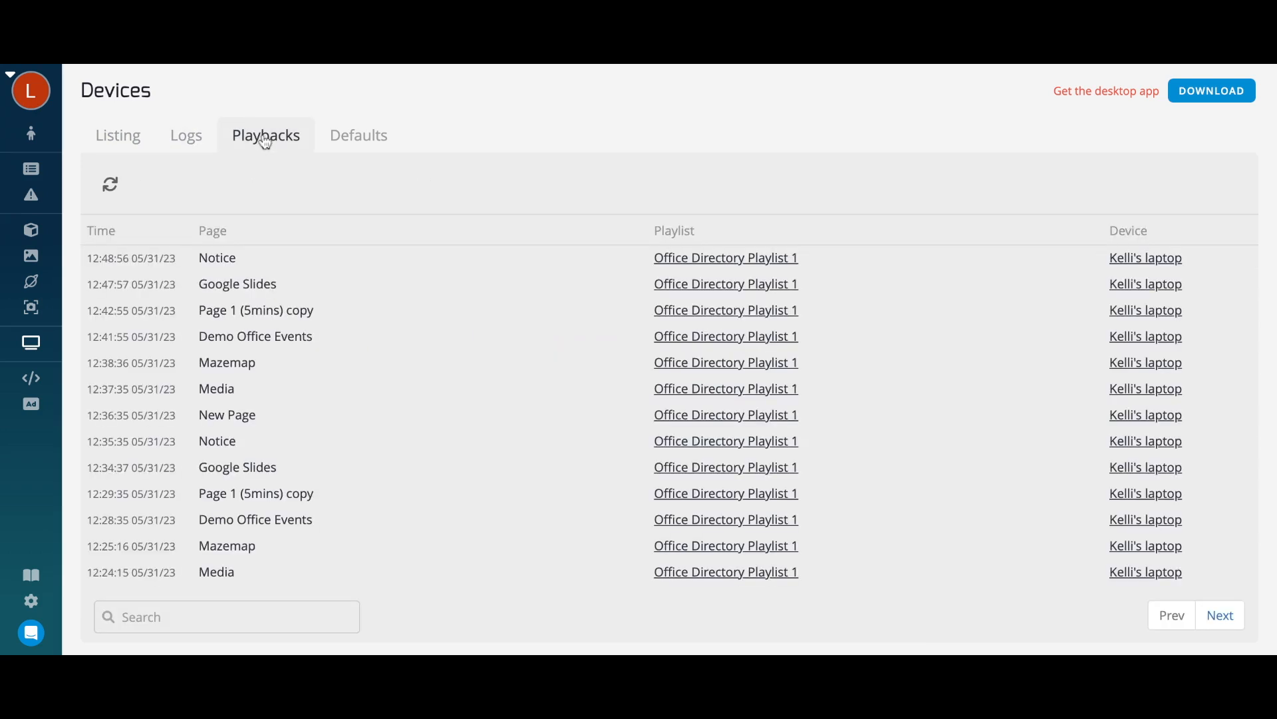
{"action": "mouse_move", "coordinate": [342, 125]}
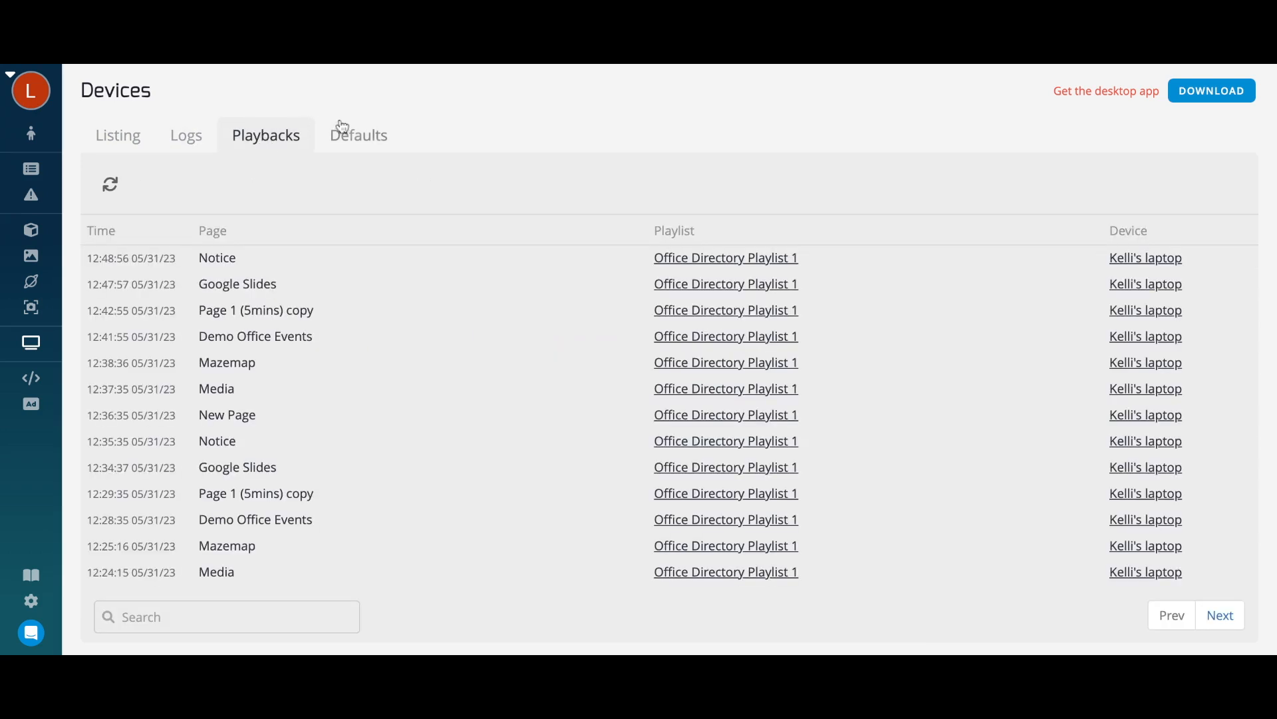
{"action": "left_click", "coordinate": [358, 136]}
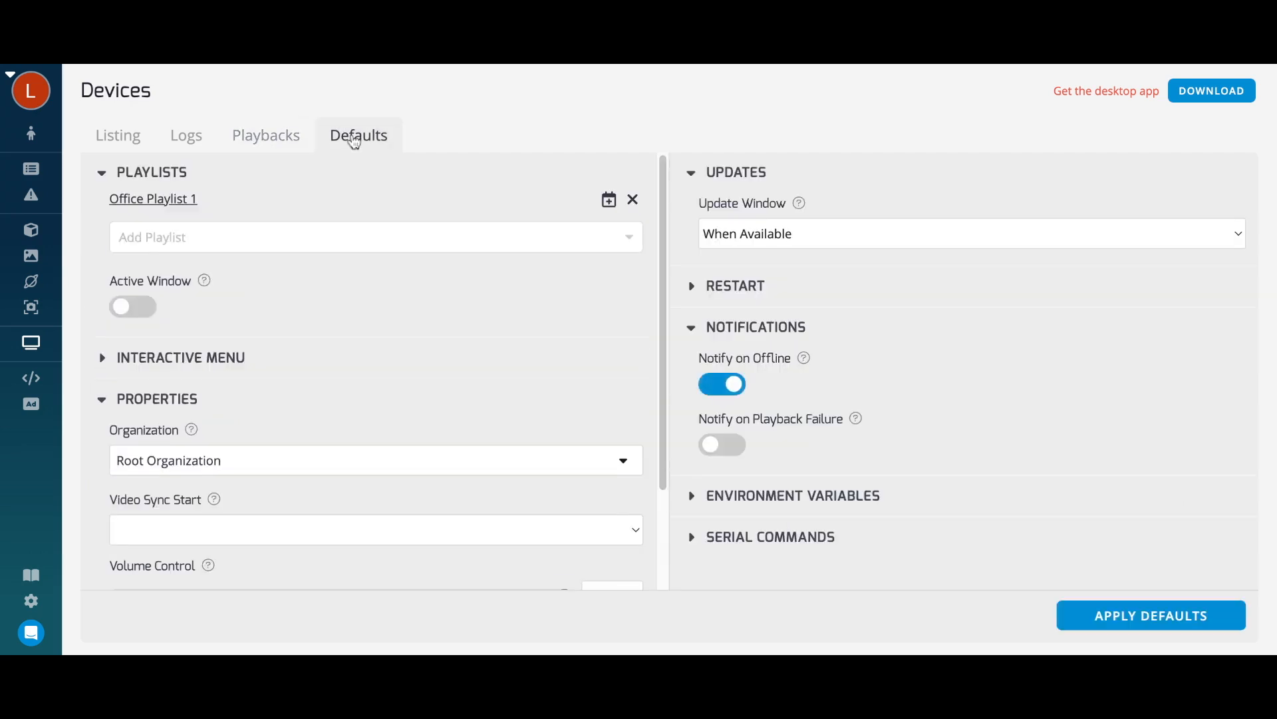